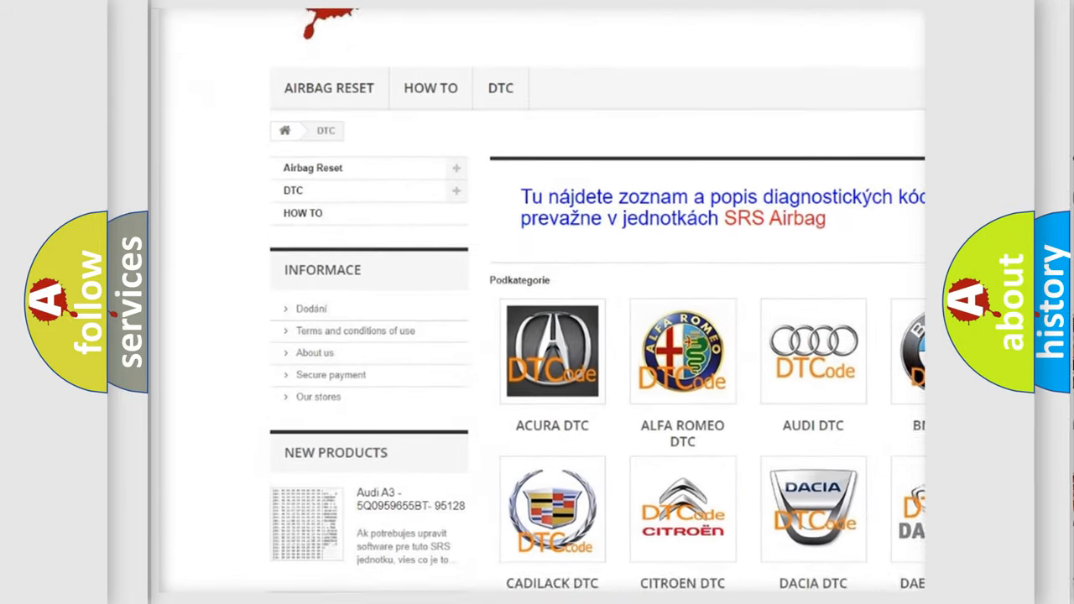
- Scroll the airbagreset.sk DTC list down to the Dodge B1542 tile
scroll(down, 3)
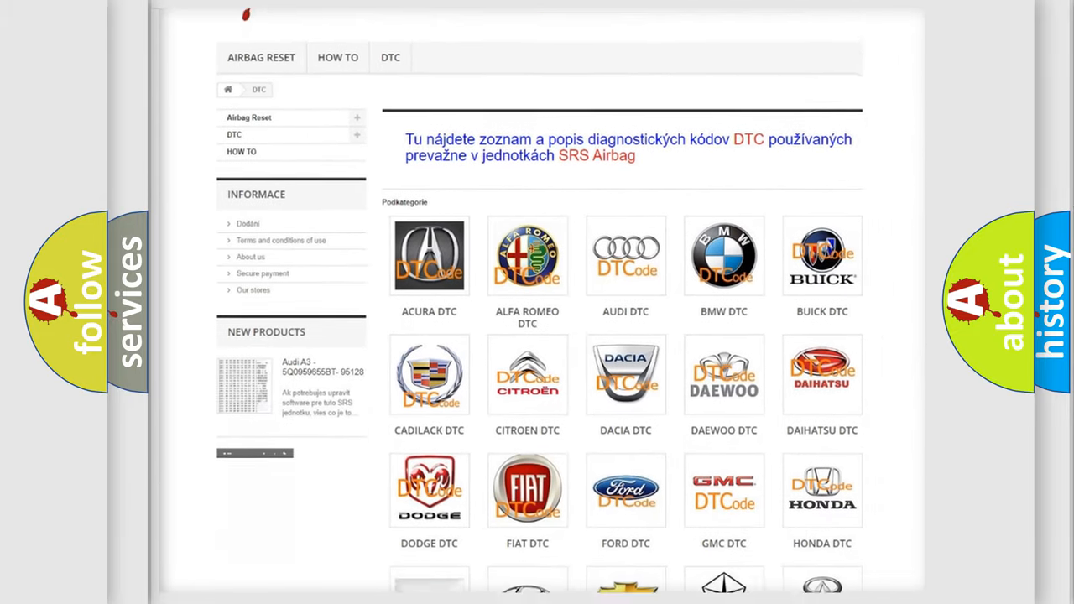
scroll(down, 3)
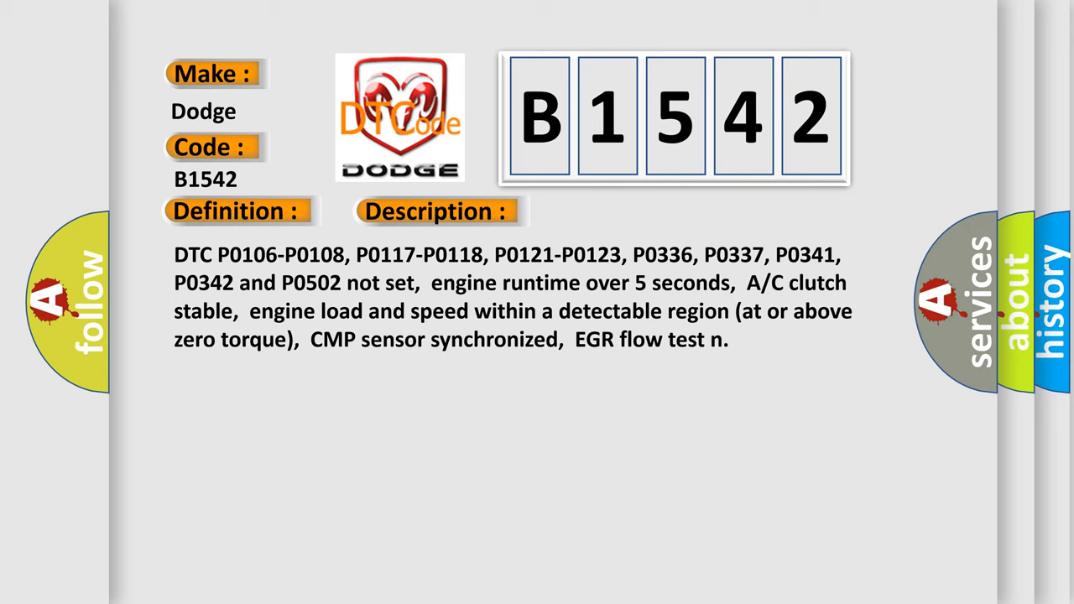
- Advance the B1542 slideshow past the Description to show the Cause section
click(614, 210)
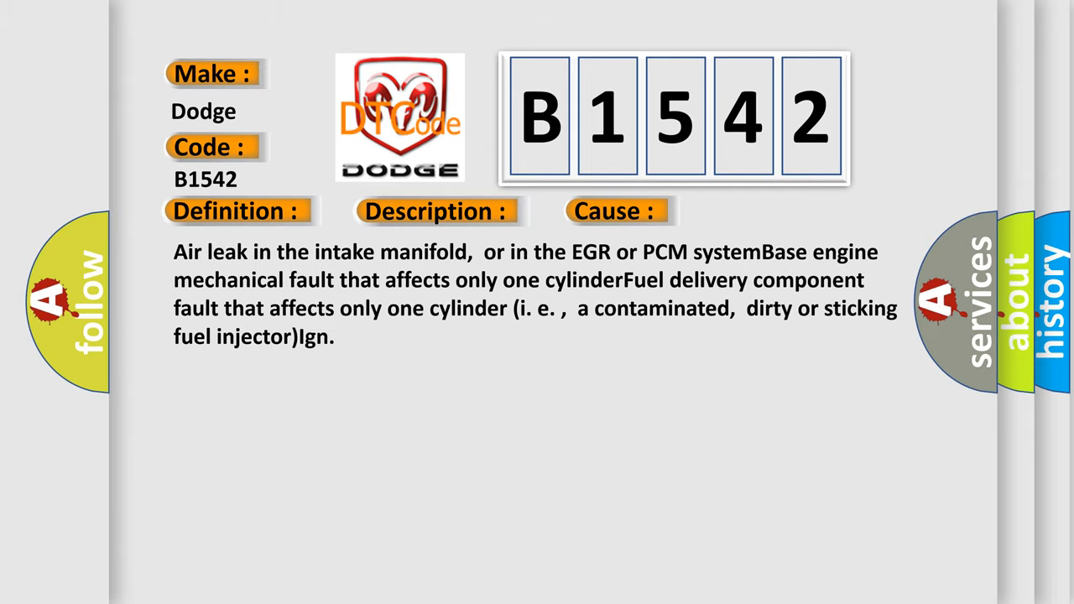